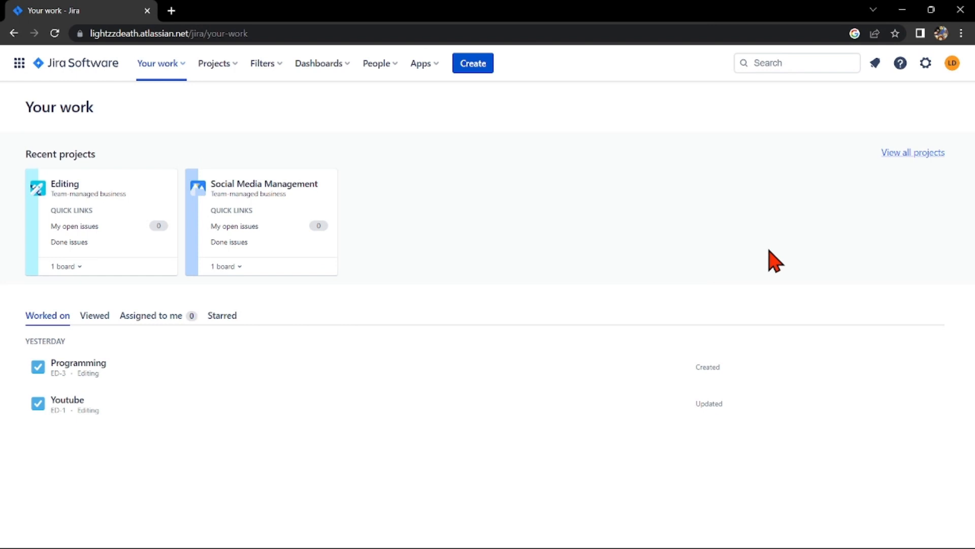
mouse_move(791, 206)
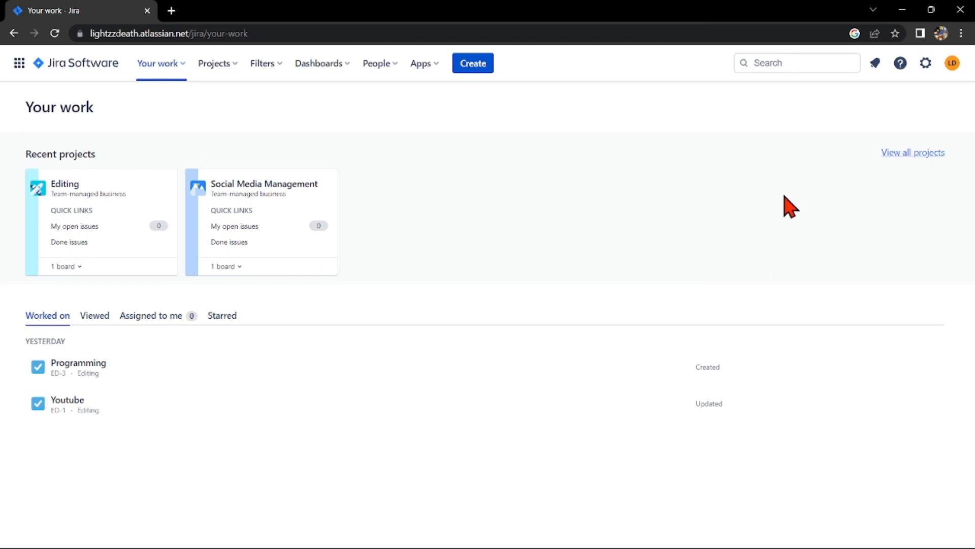
mouse_move(295, 225)
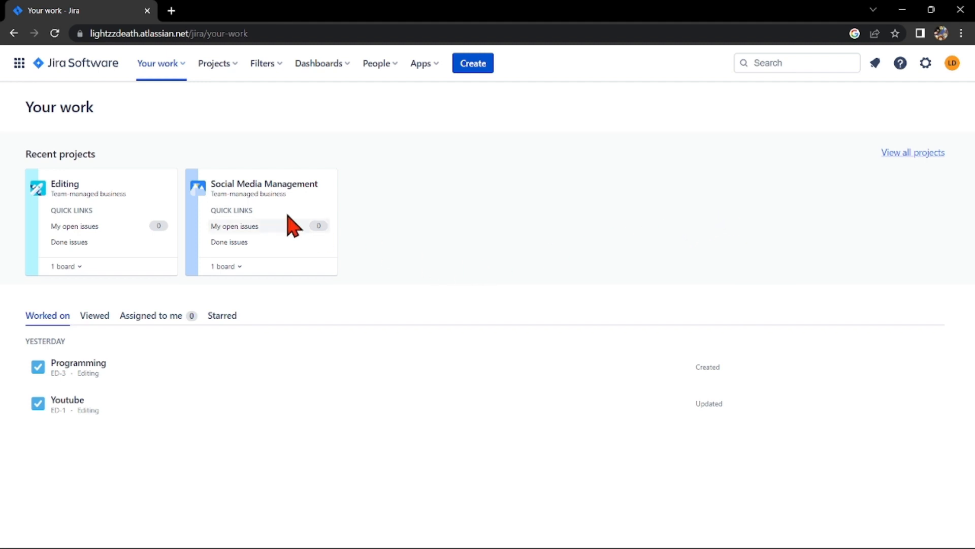
- Show the recent projects list with Social Media Management and Editing
left_click(215, 63)
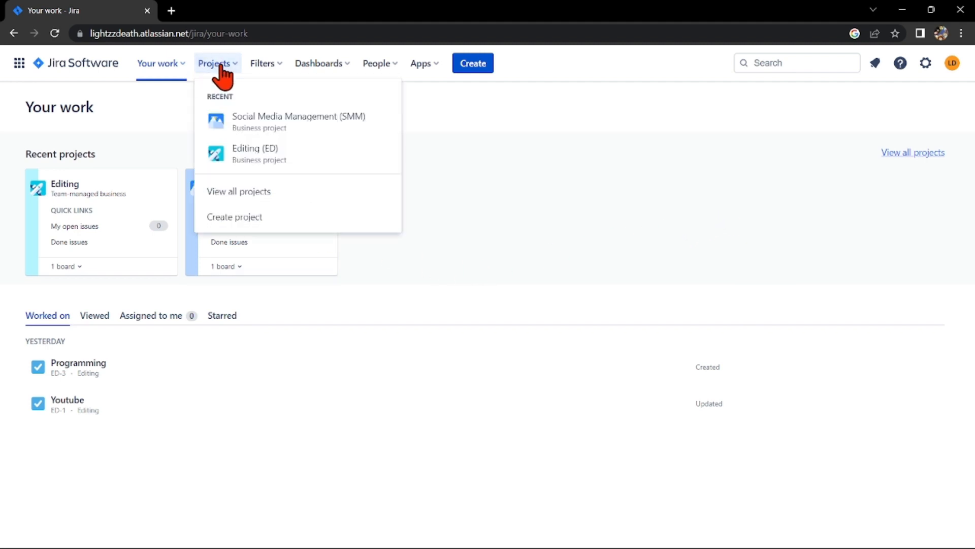
mouse_move(317, 120)
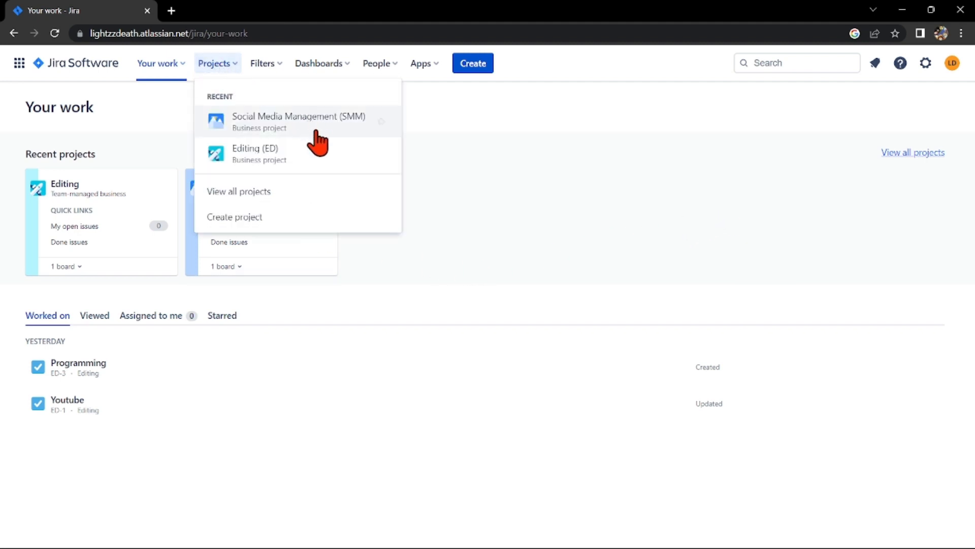
mouse_move(345, 154)
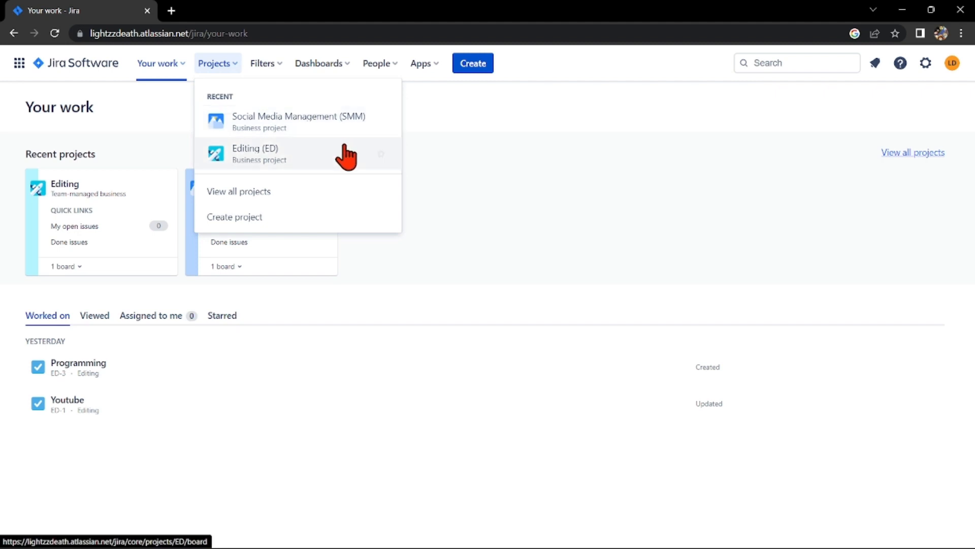
mouse_move(333, 161)
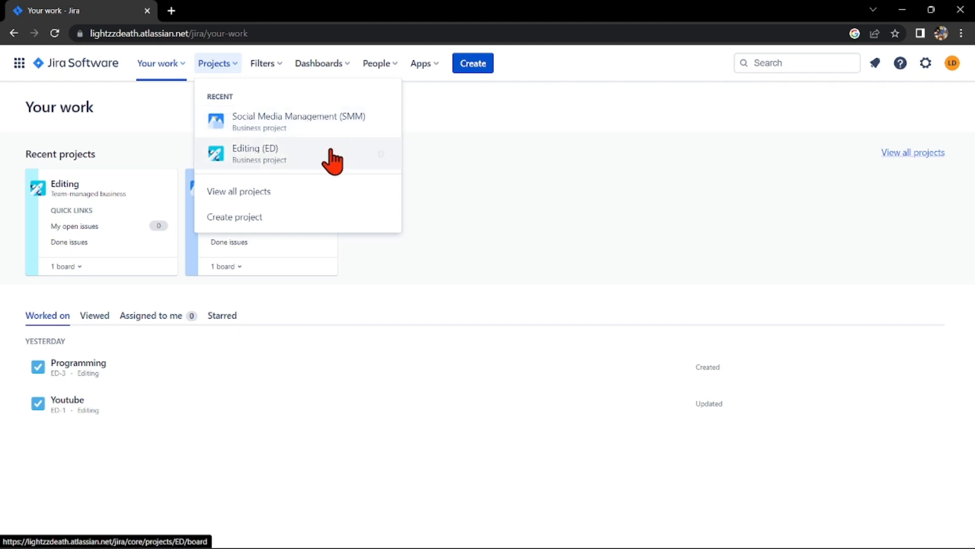
- Go to the Editing (ED) board and bring up the Programming card's actions menu
left_click(254, 153)
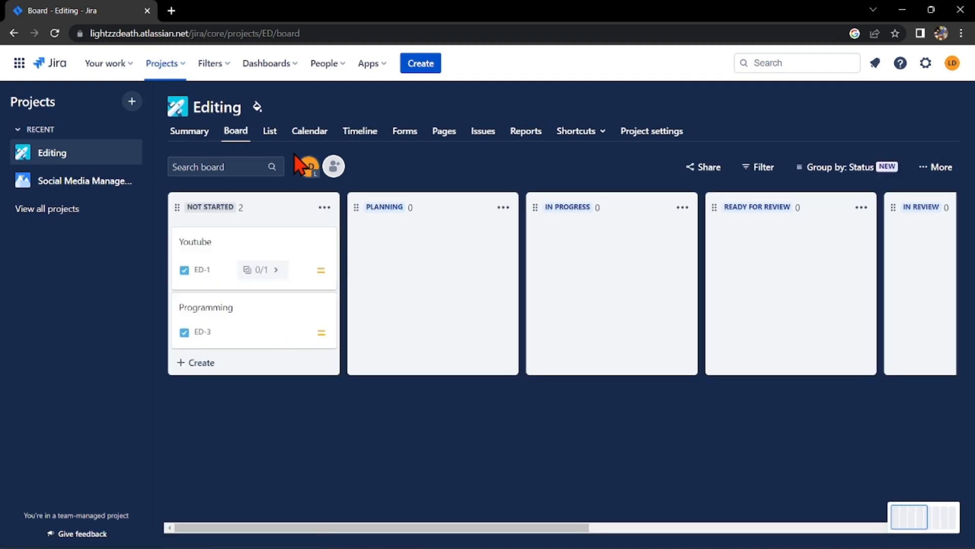
mouse_move(374, 164)
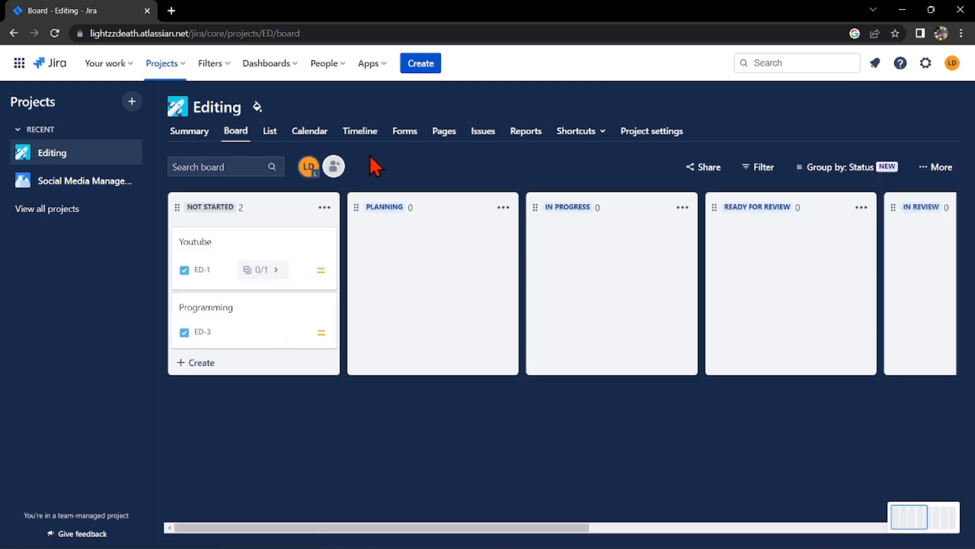
mouse_move(309, 269)
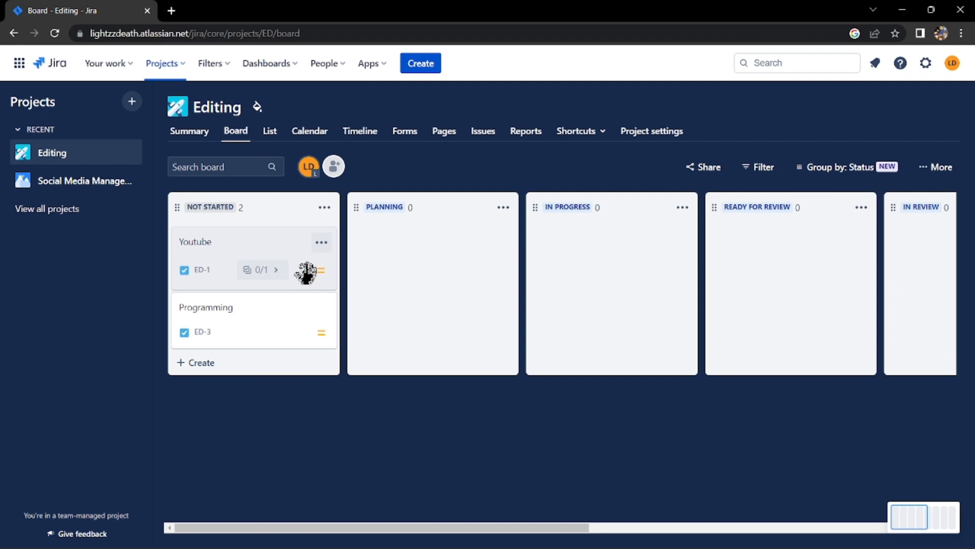
mouse_move(298, 316)
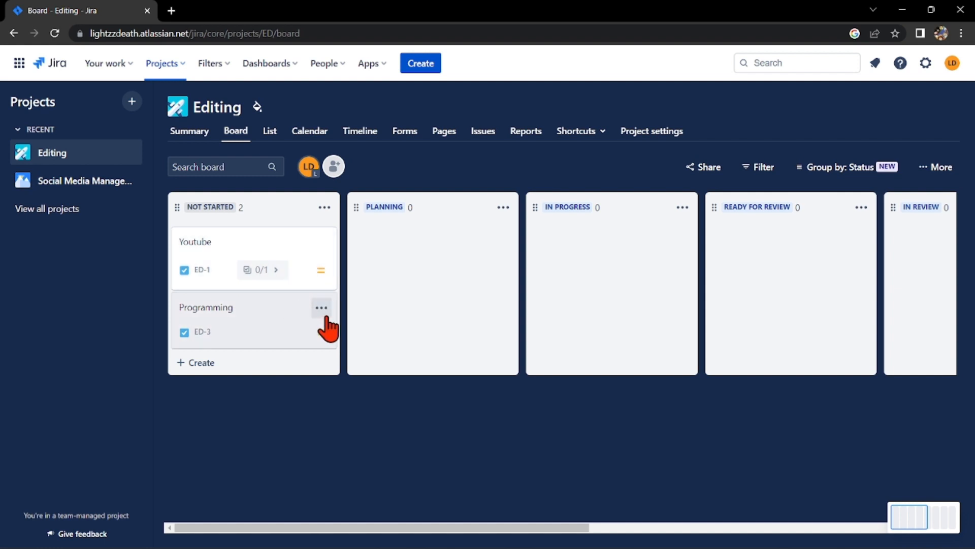
left_click(321, 306)
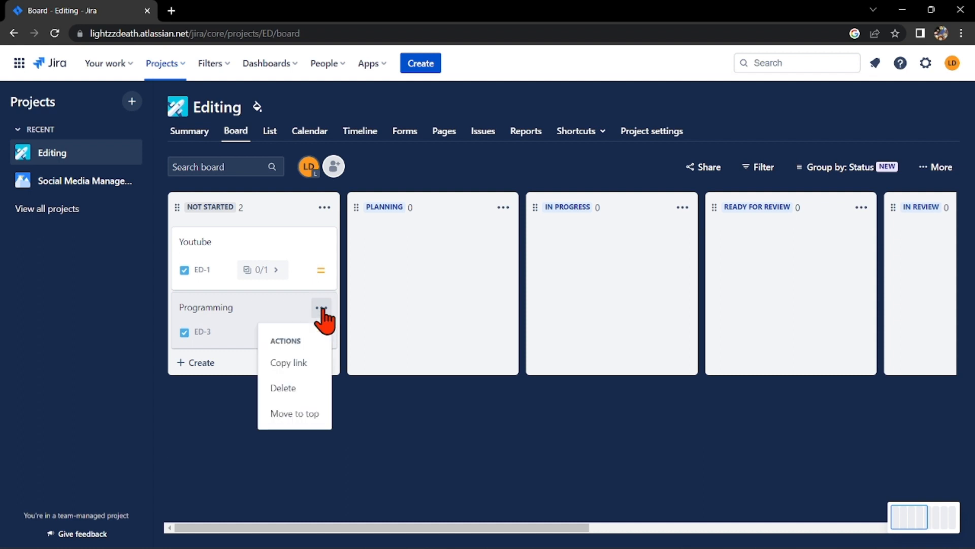
mouse_move(303, 392)
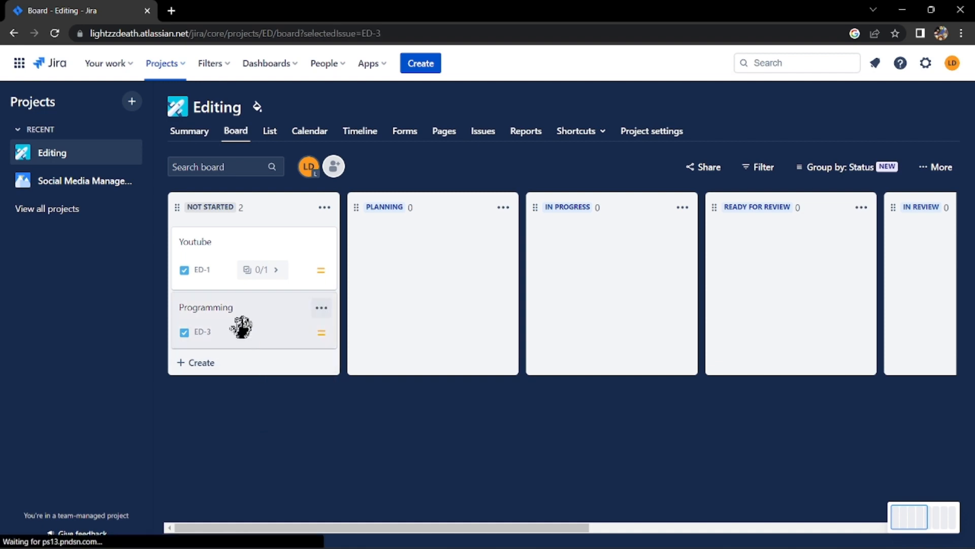
- View the Programming task ED-3 in detail with its more-actions menu
left_click(209, 331)
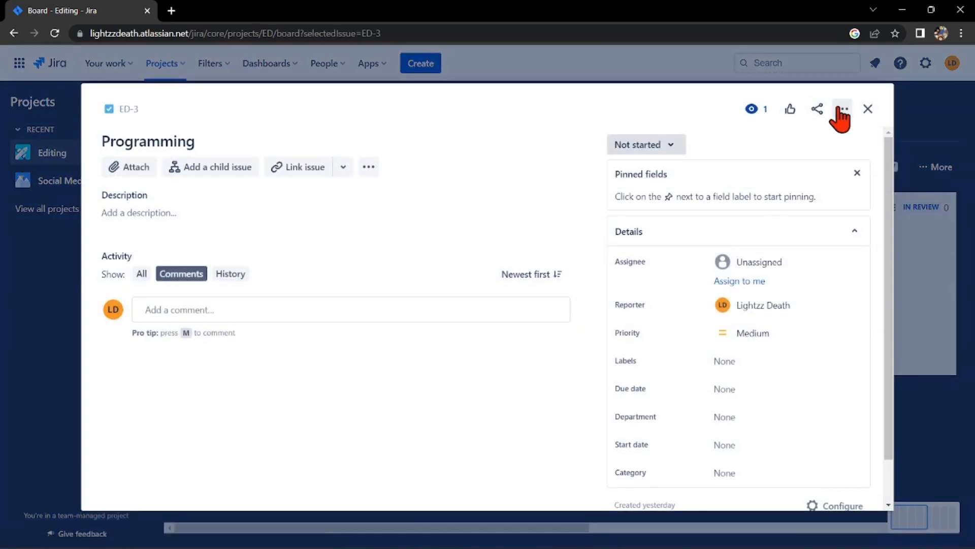
left_click(842, 109)
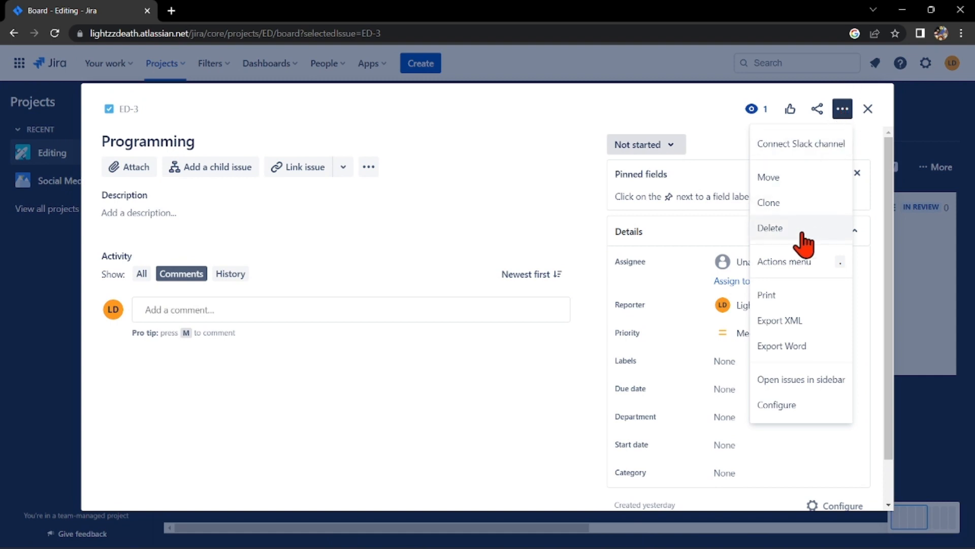
- Delete the Programming task ED-3 and confirm the permanent deletion
left_click(770, 228)
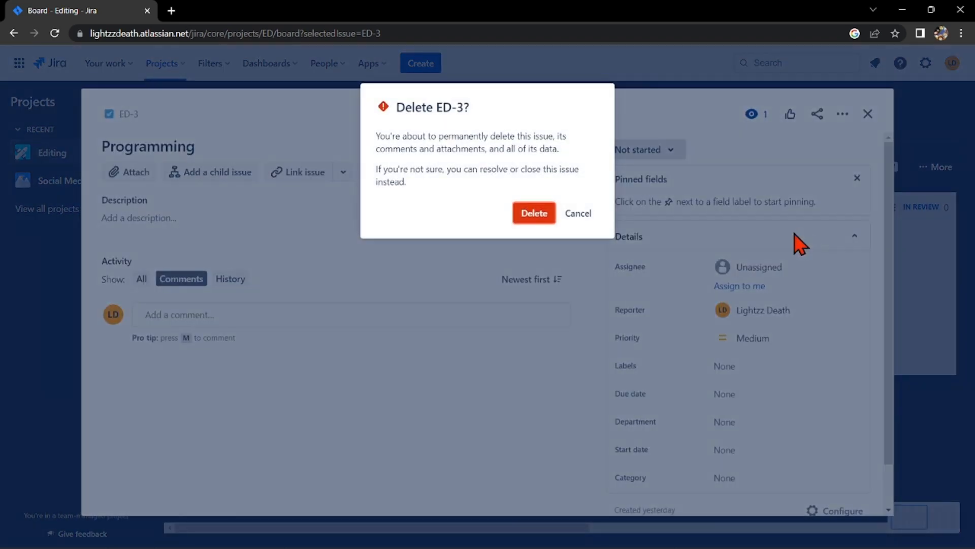
mouse_move(440, 156)
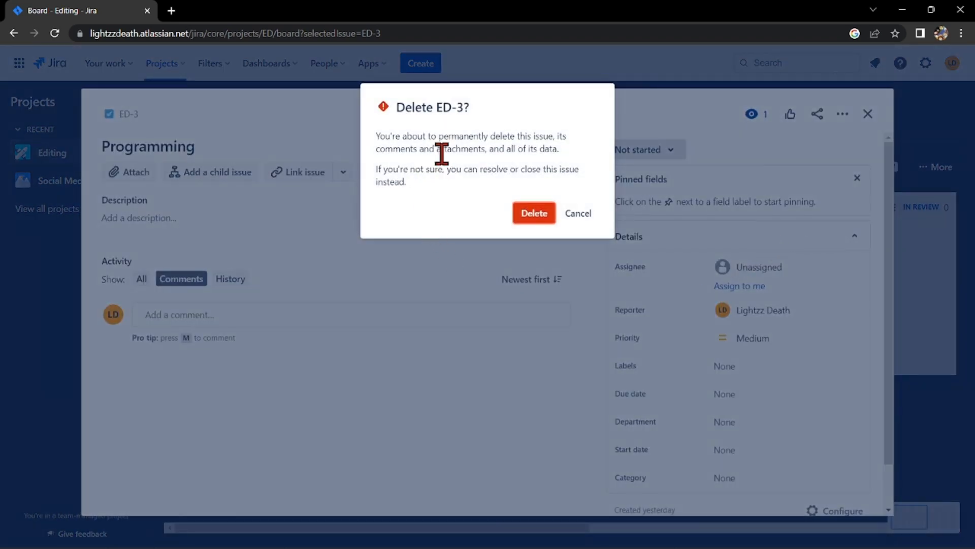
mouse_move(553, 149)
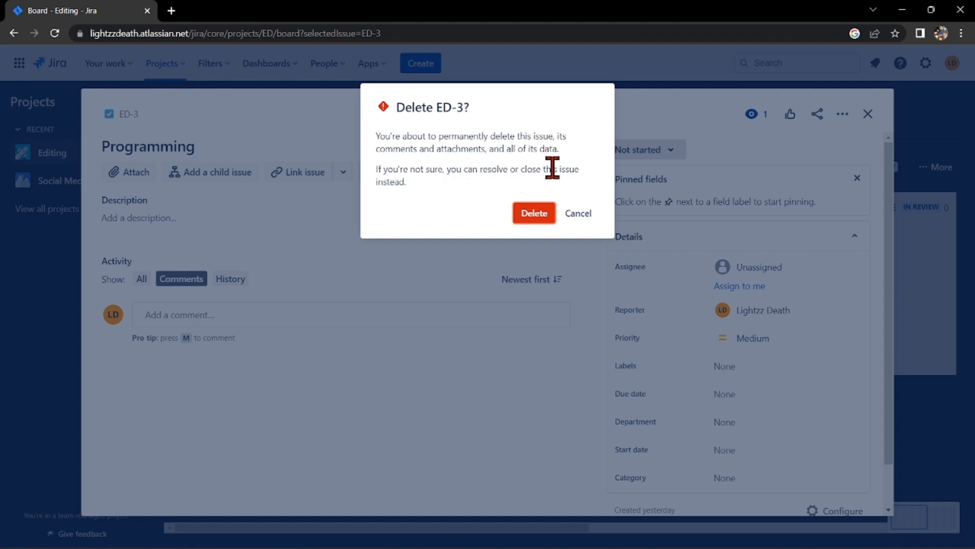
mouse_move(466, 204)
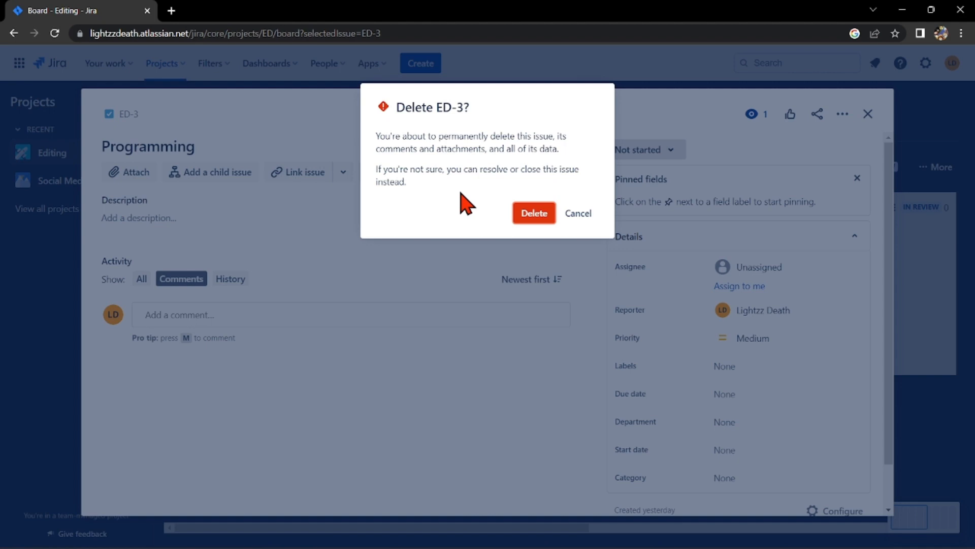
mouse_move(595, 244)
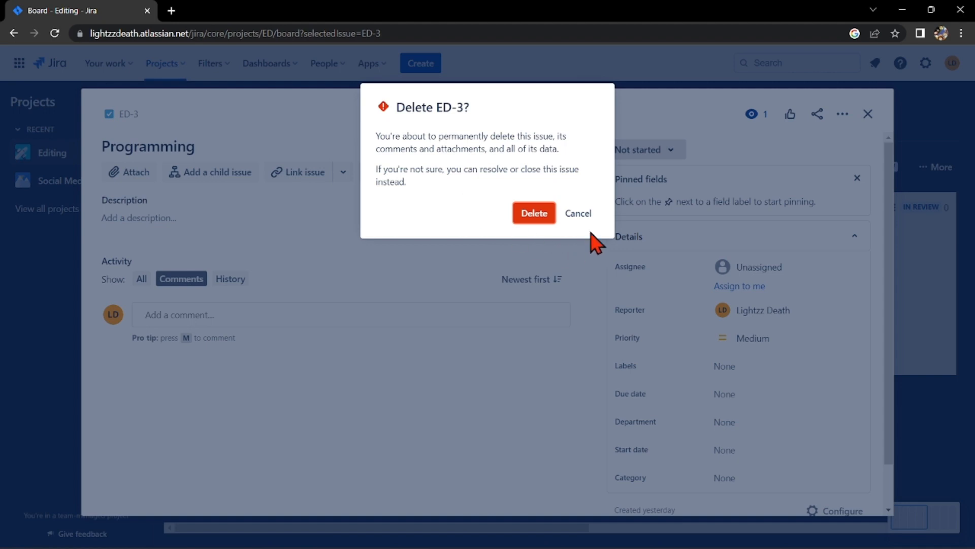
mouse_move(578, 213)
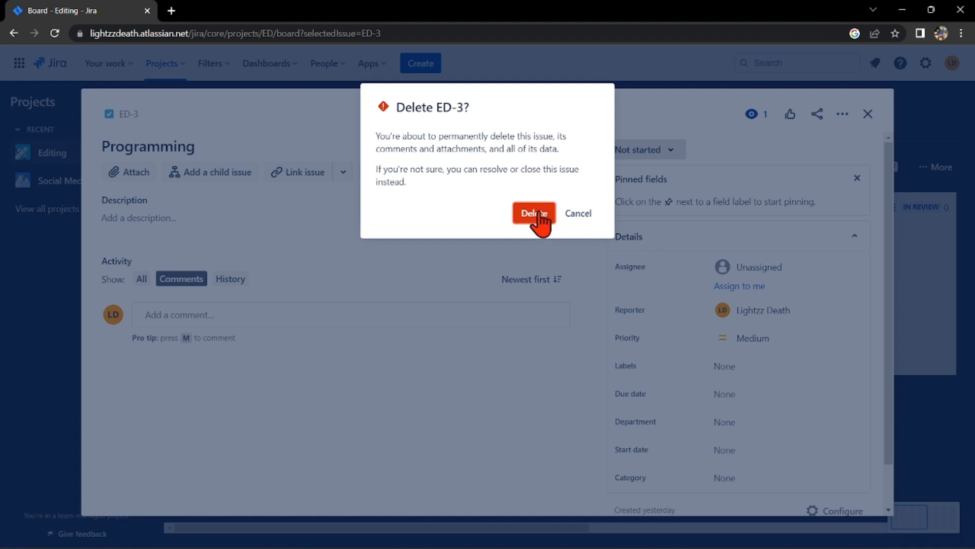
left_click(527, 212)
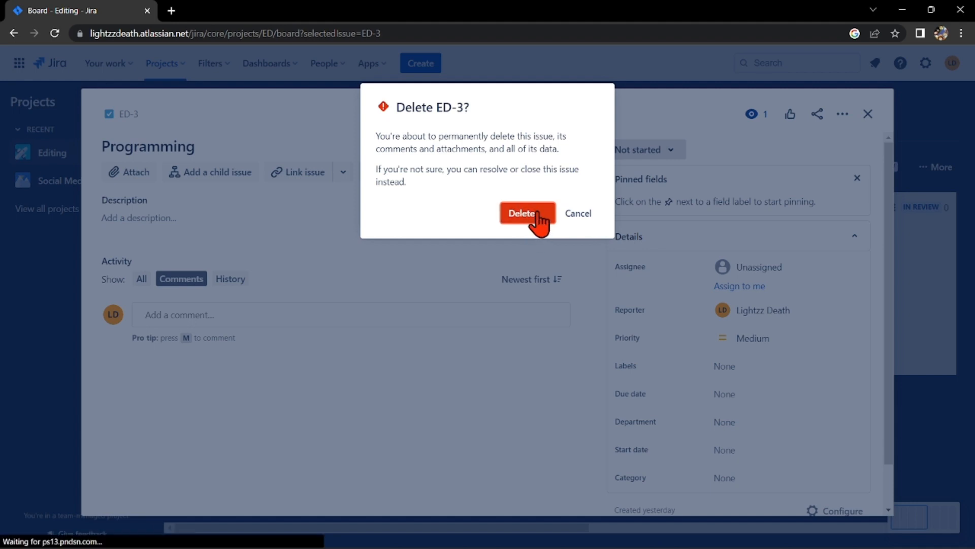
- Return to the Editing board, where only the Youtube task ED-1 remains under Not started
left_click(527, 212)
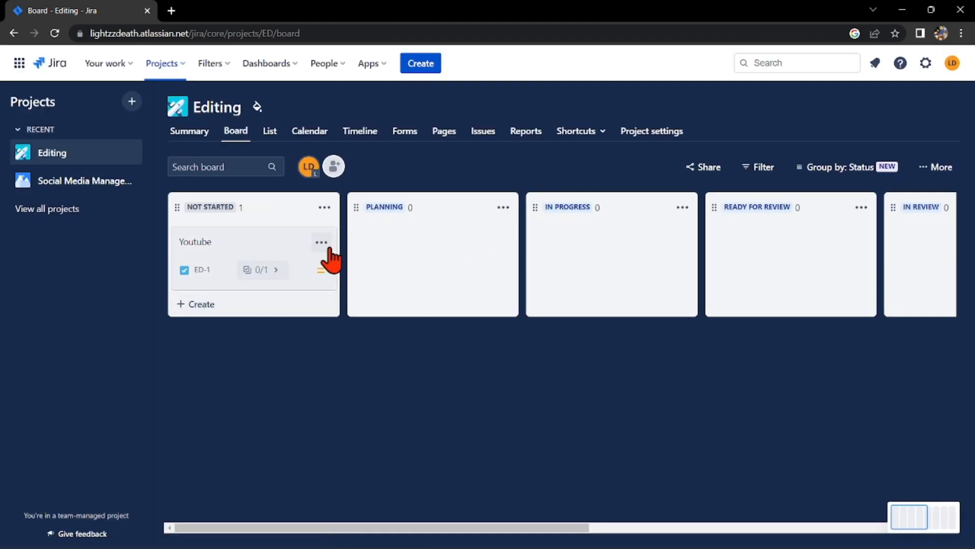
mouse_move(304, 345)
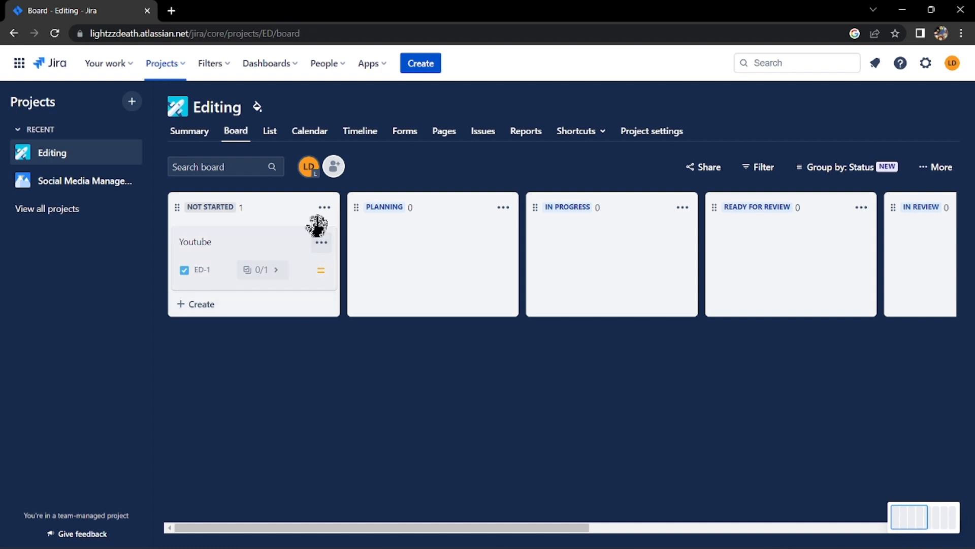
mouse_move(293, 362)
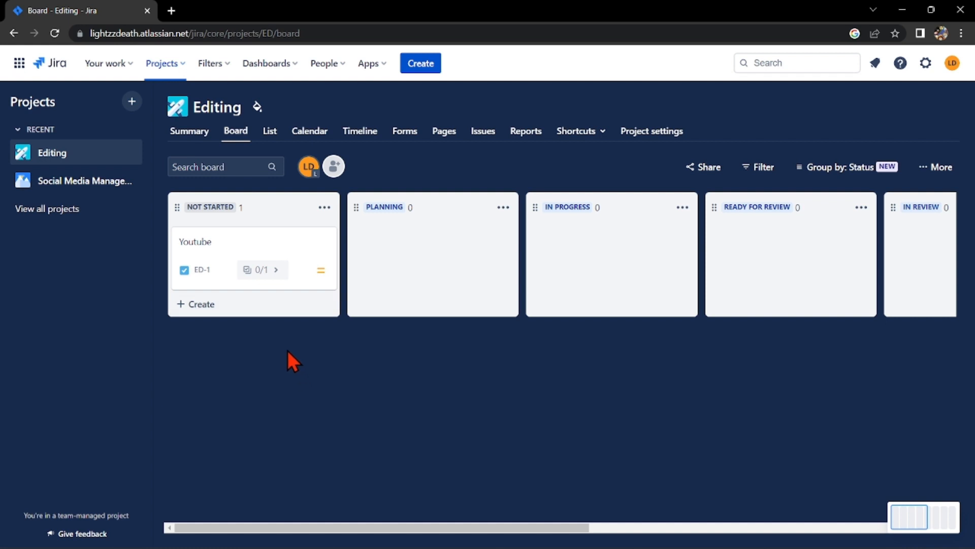